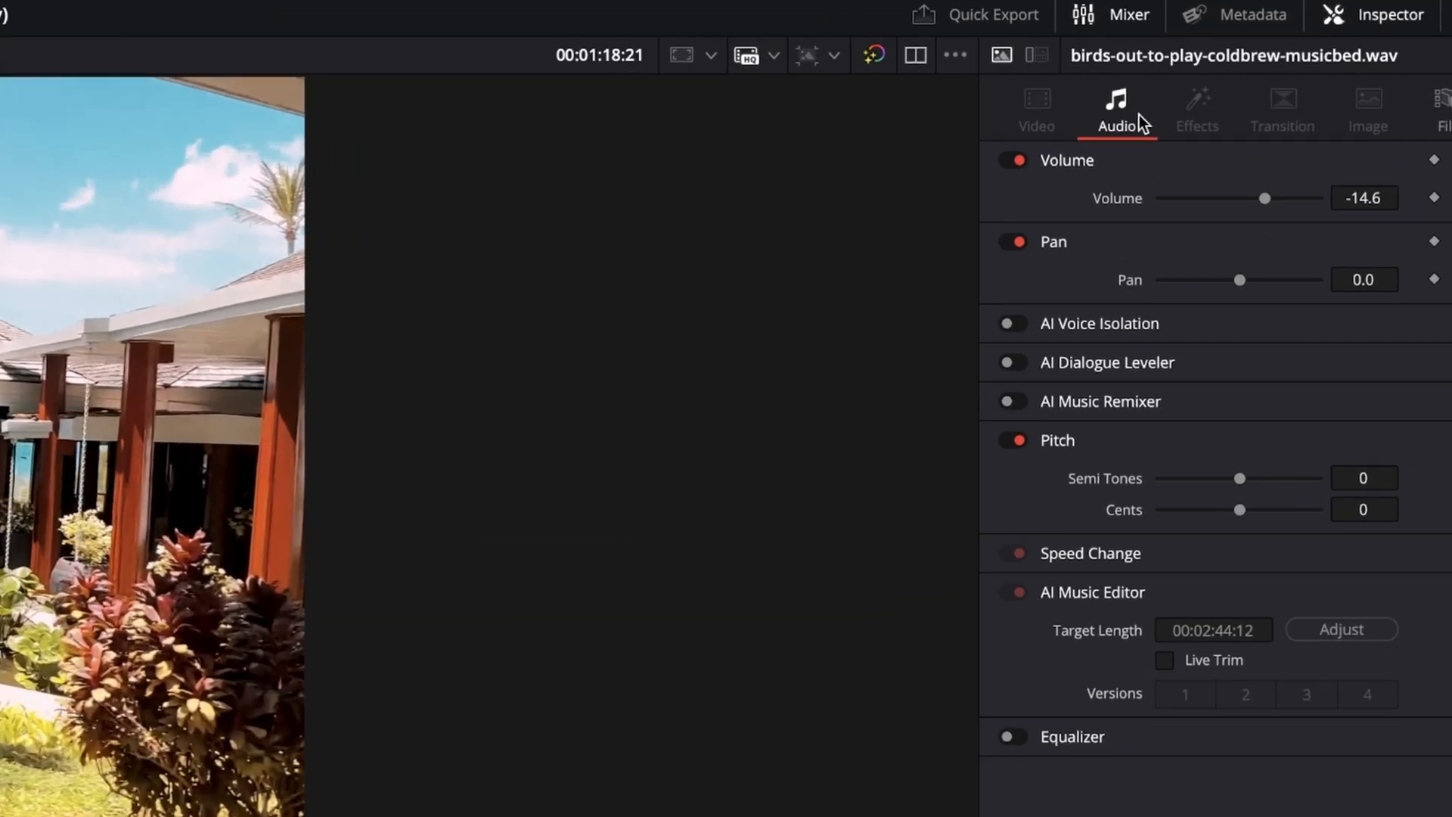
{"action": "mouse_move", "coordinate": [1118, 609]}
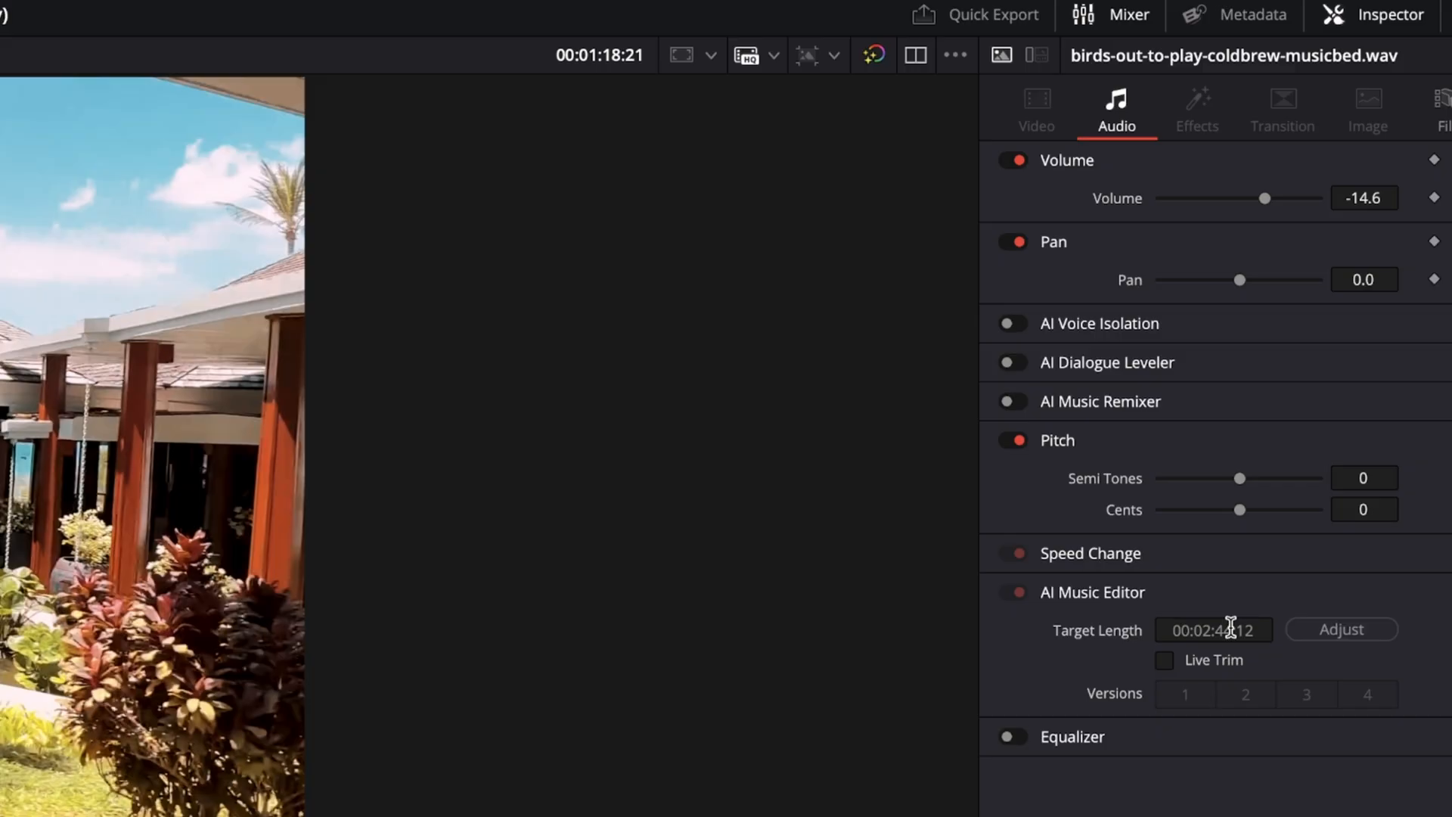
{"action": "mouse_move", "coordinate": [1269, 629]}
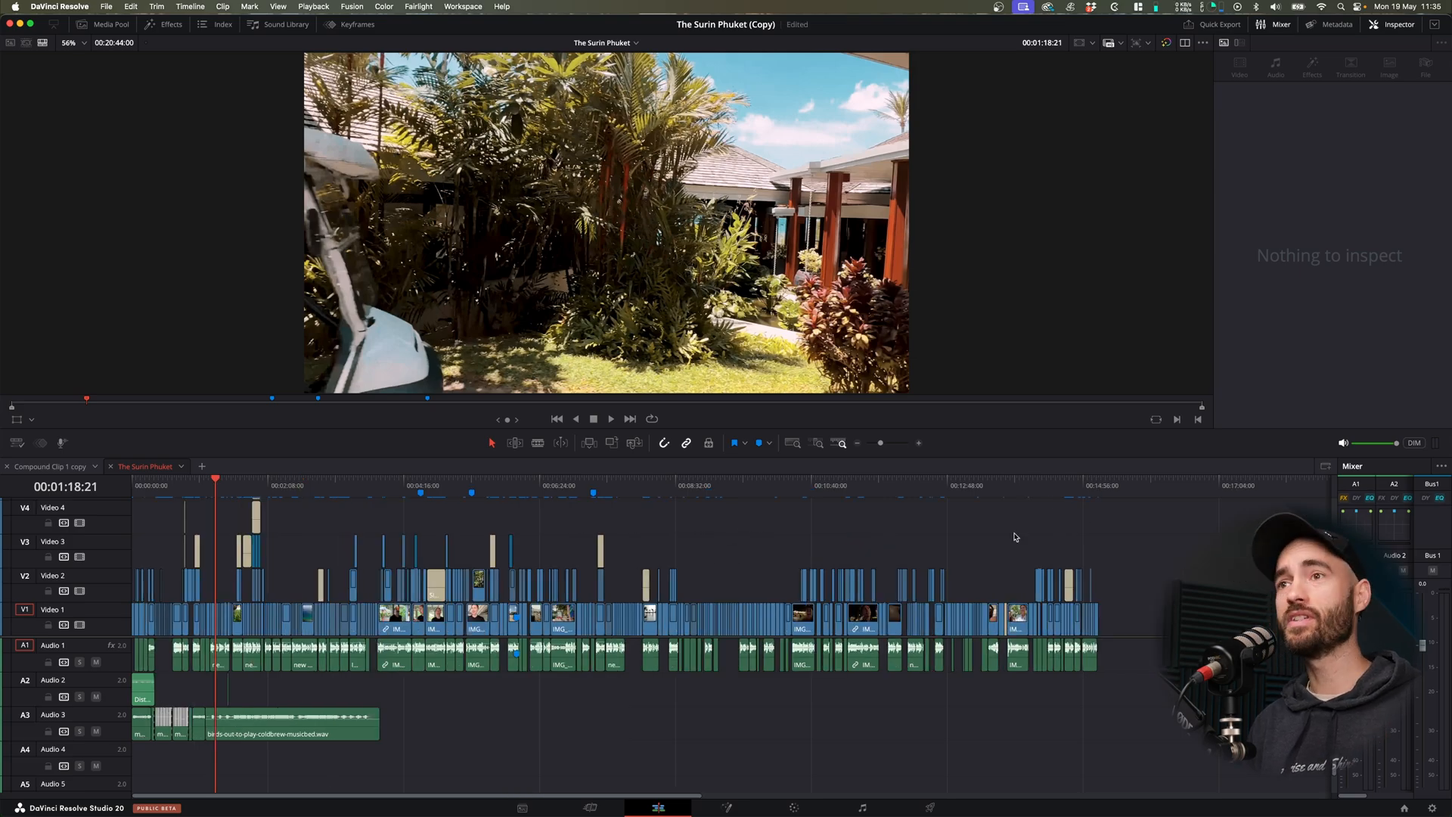
Select the music bed clip on Audio 3 to show its AI Music Editor settings
{"action": "left_click", "coordinate": [292, 725]}
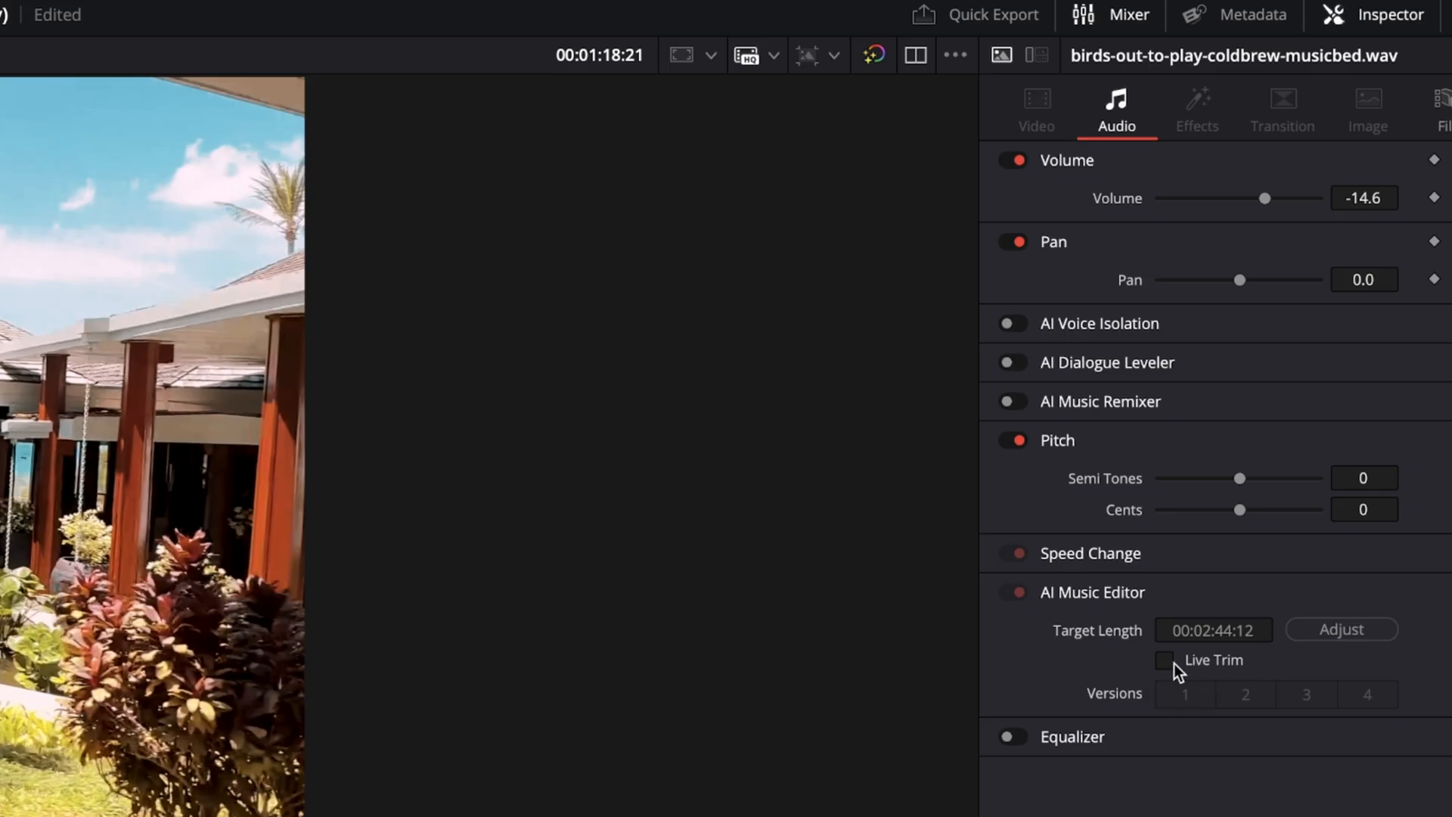
Enable Live Trim and drag the Audio 3 music bed's right edge to lengthen it
{"action": "left_click", "coordinate": [1165, 660]}
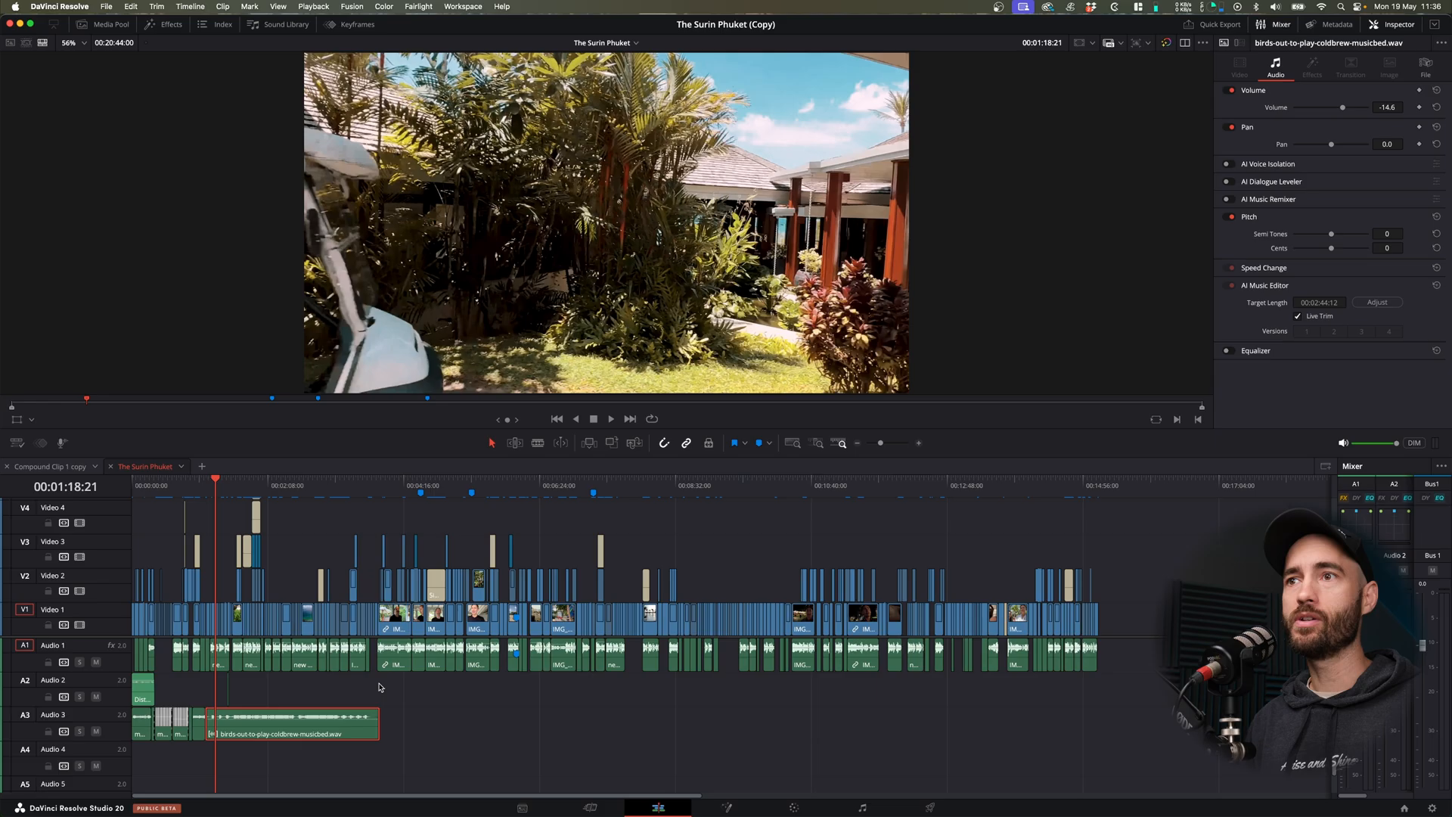
{"action": "left_click_drag", "start_coordinate": [375, 716], "coordinate": [1093, 716]}
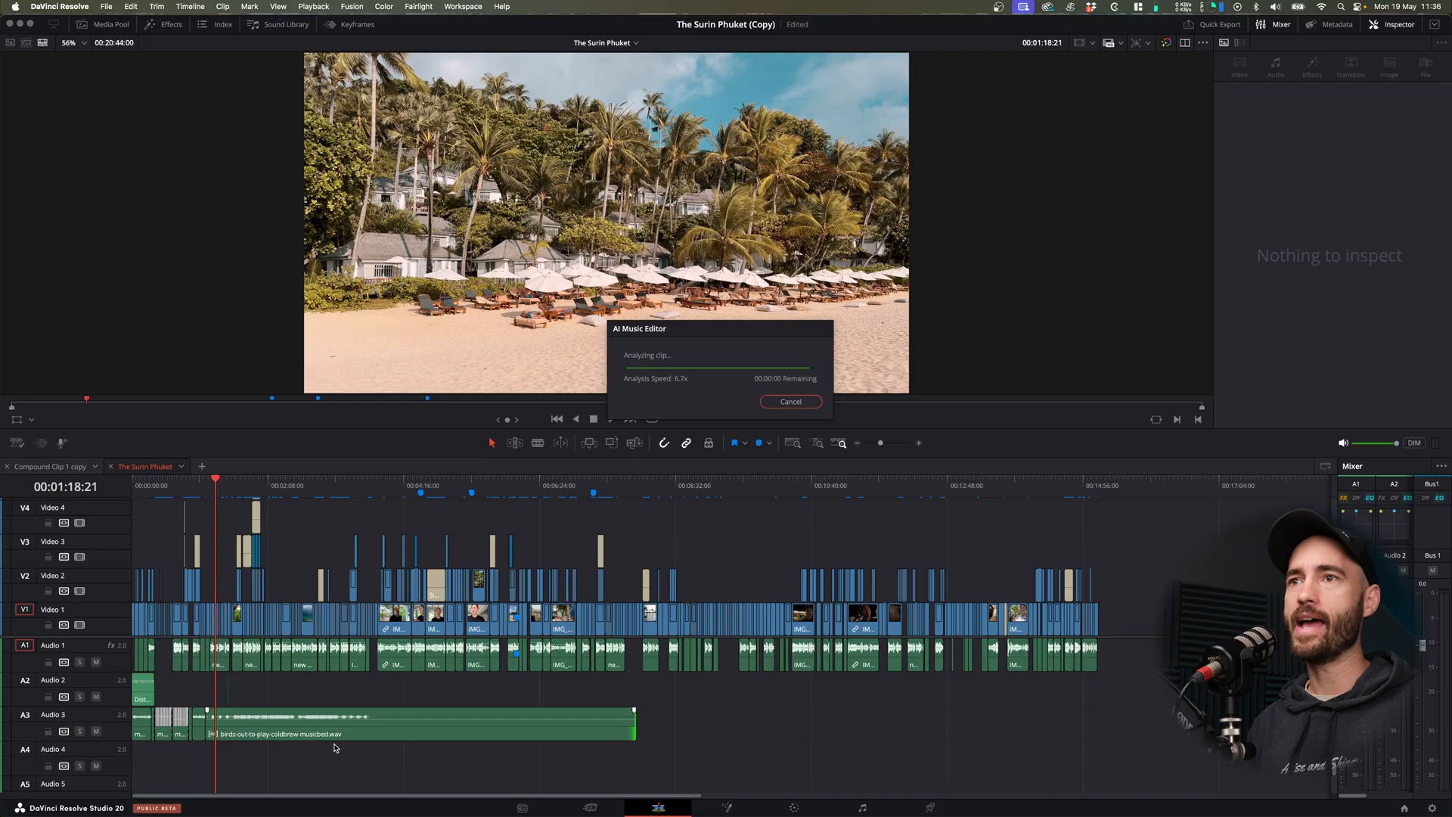
After analysis completes, select the extended music bed, now 00:00:58:03 with two versions
{"action": "left_click", "coordinate": [789, 401]}
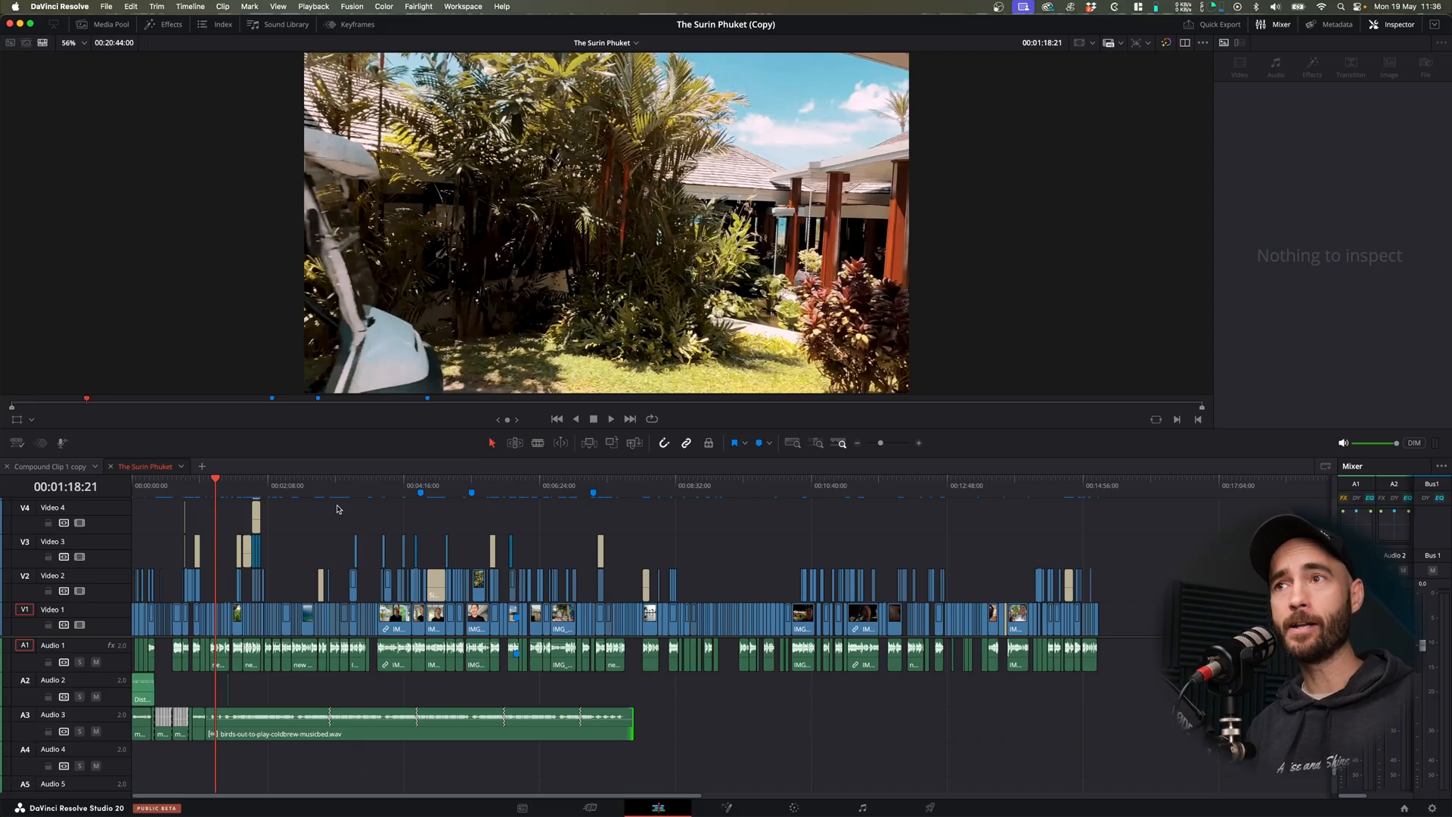
{"action": "left_click", "coordinate": [326, 484]}
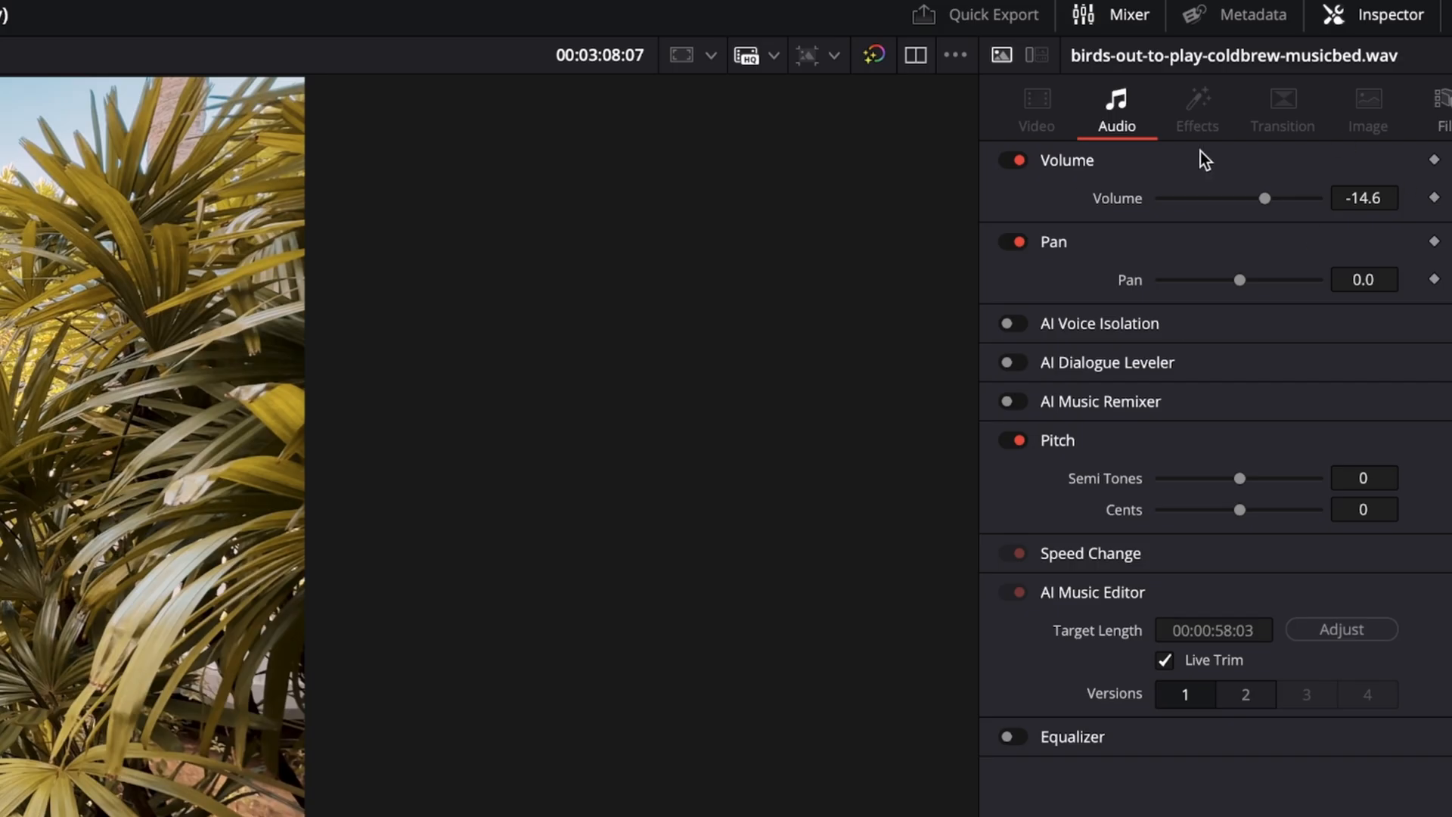
{"action": "mouse_move", "coordinate": [1225, 673]}
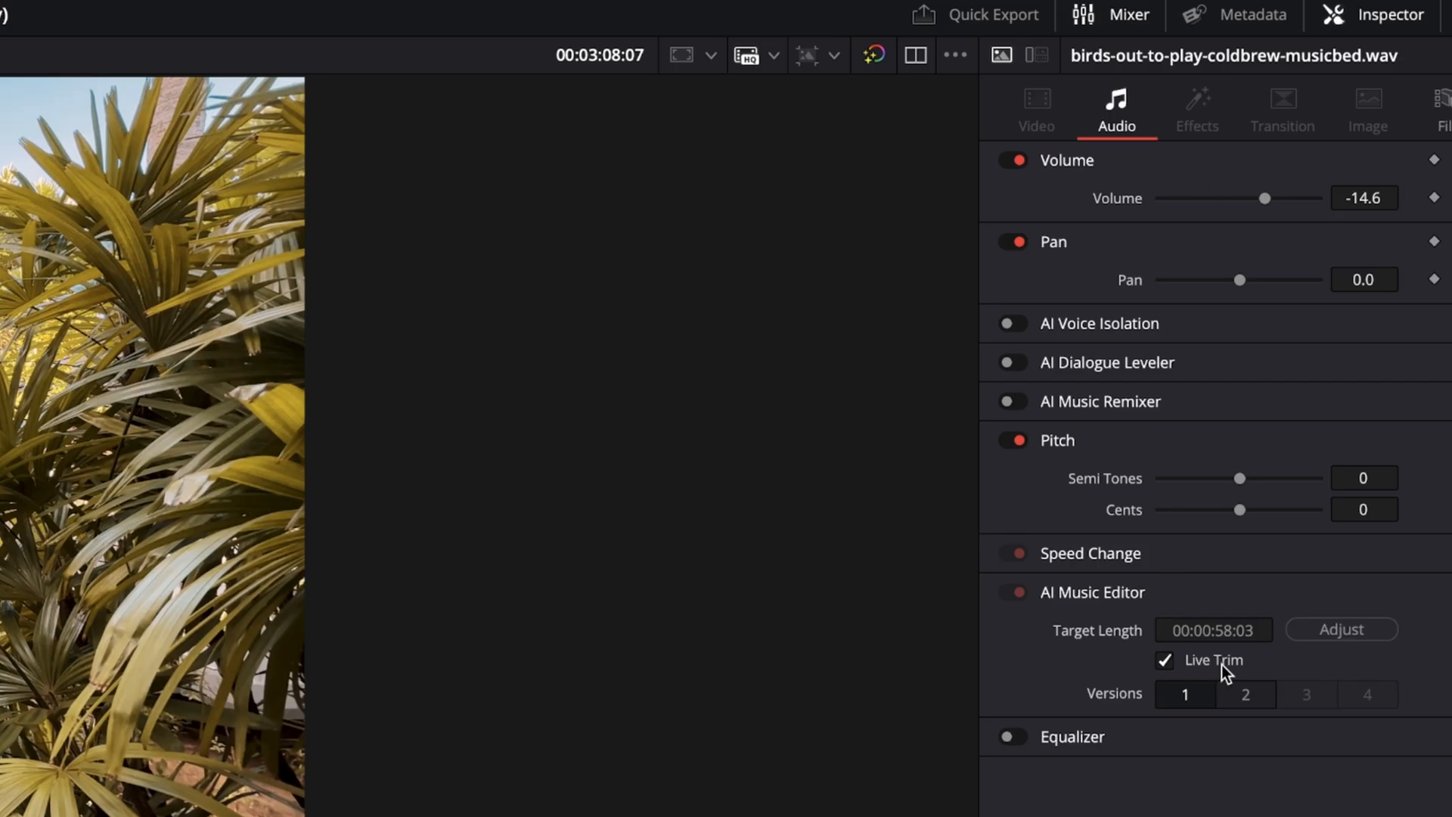